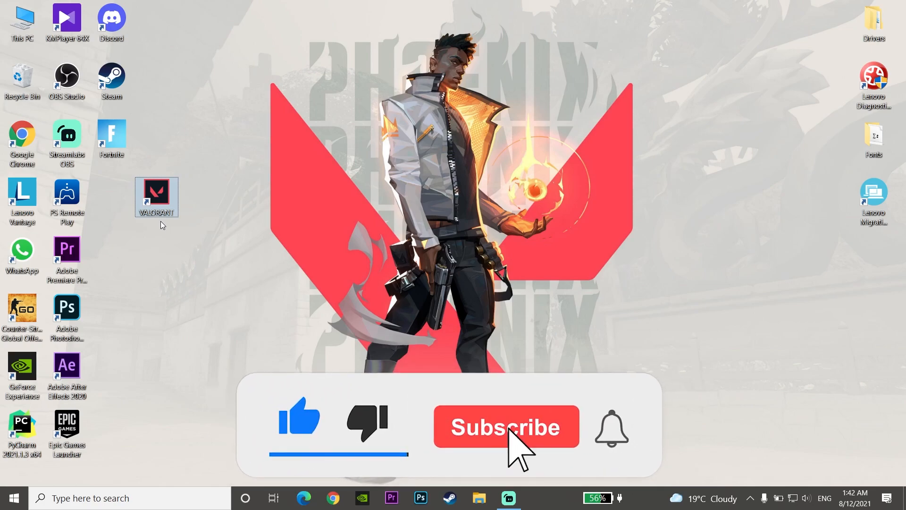
# Look at the Start menu's power options before cleaning up
pyautogui.click(505, 426)
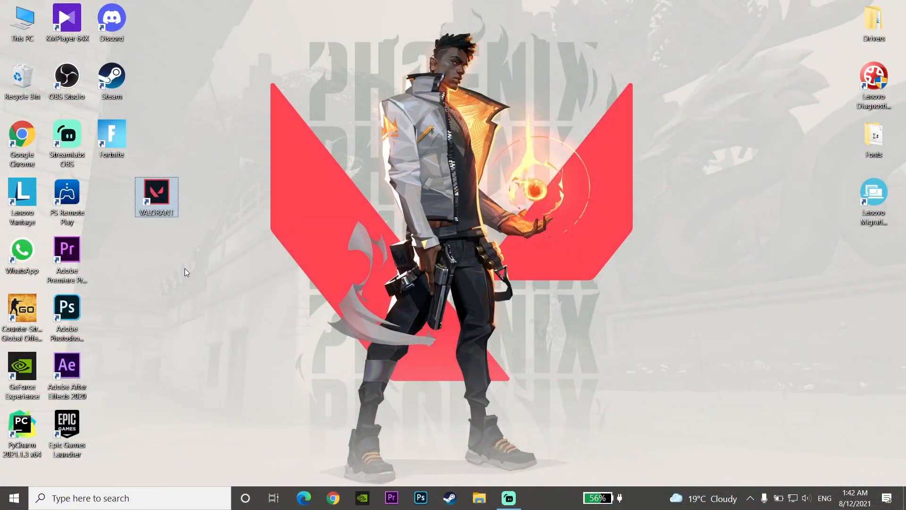
pyautogui.click(14, 498)
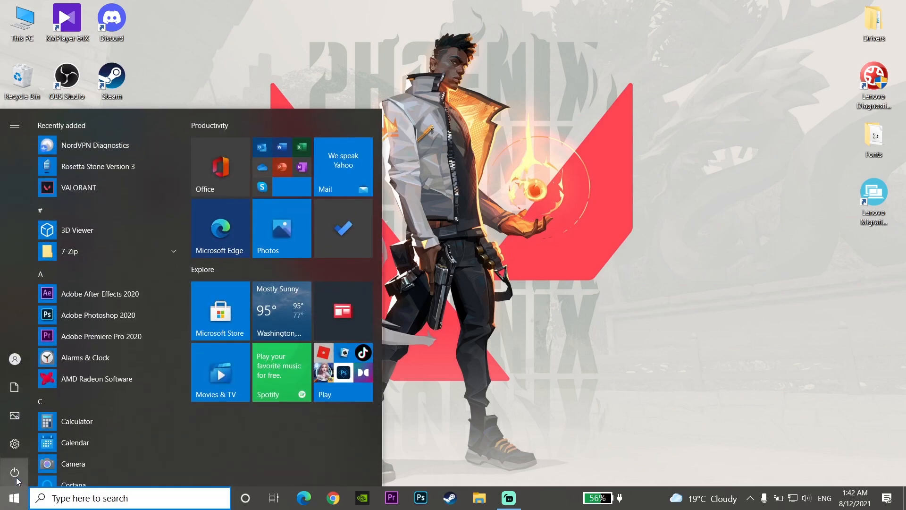
pyautogui.click(15, 472)
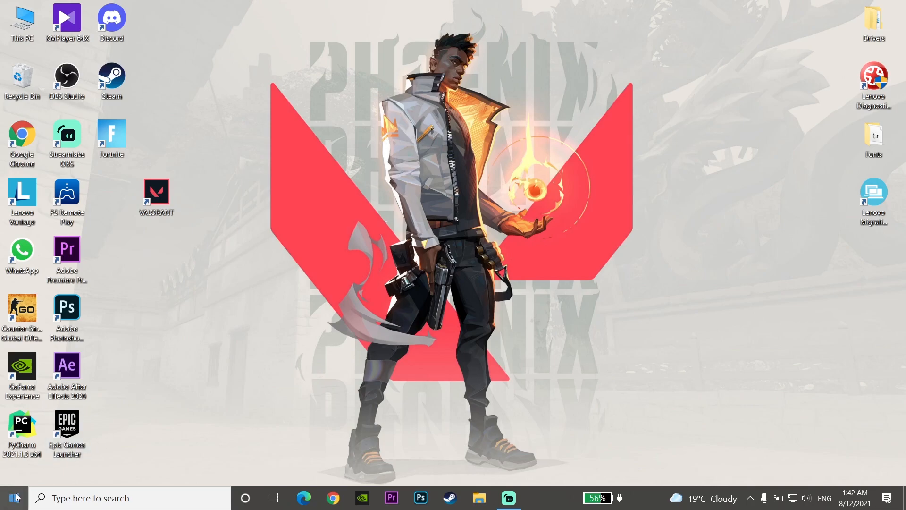
# Run %localappdata% from the Run dialog to reach the AppData Local folder
pyautogui.rightClick(8, 497)
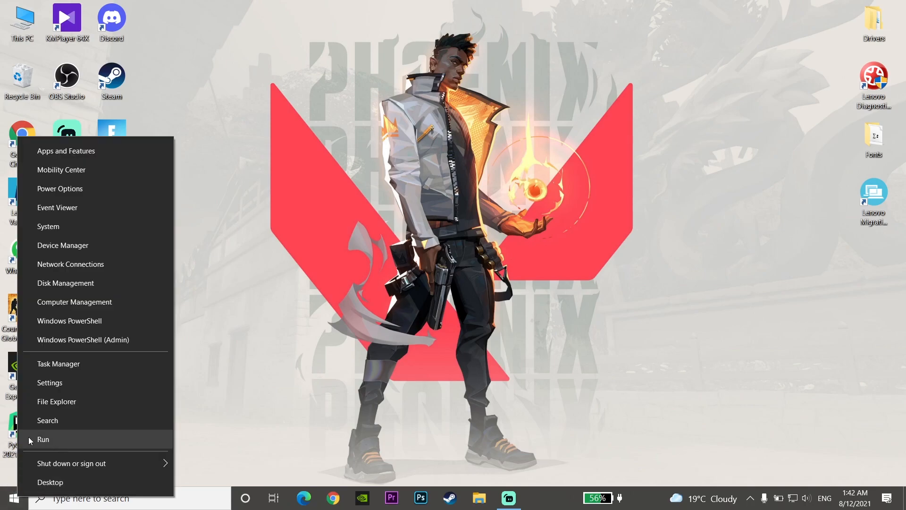
pyautogui.click(43, 439)
pyautogui.write('%localappdata%')
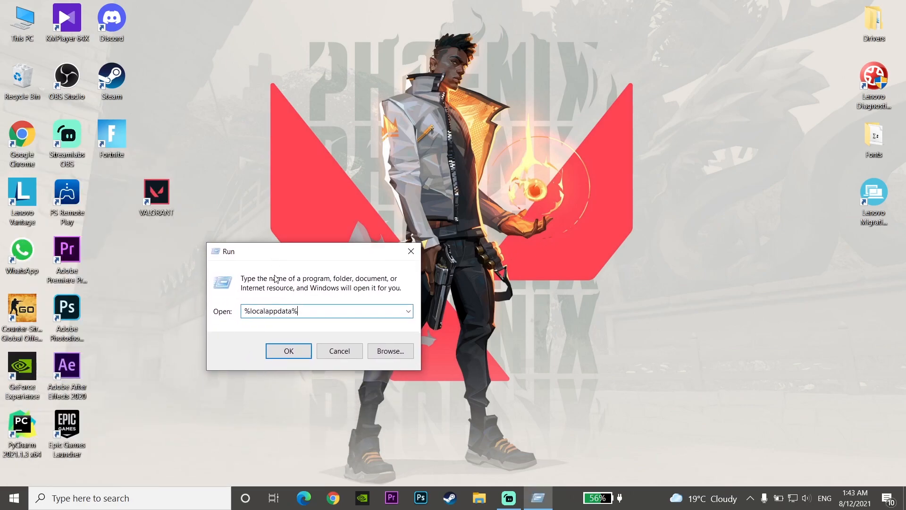
pyautogui.tripleClick(269, 311)
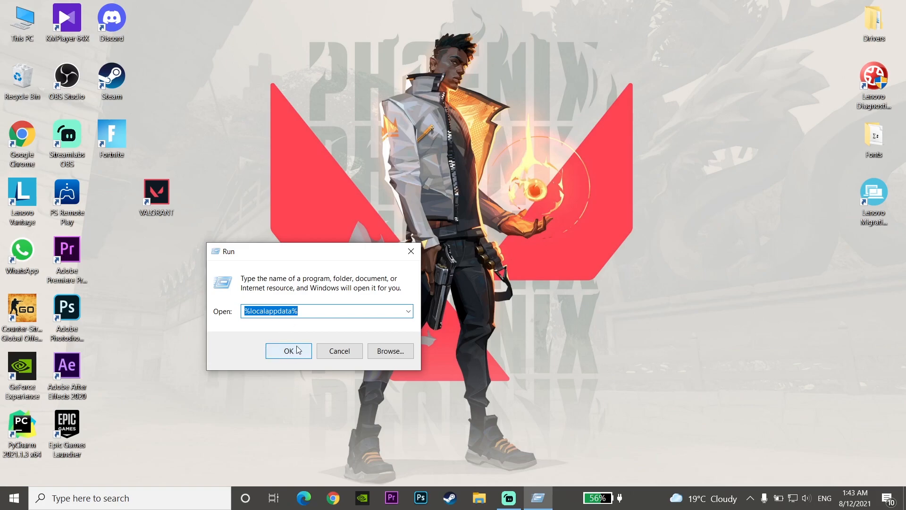
pyautogui.click(289, 351)
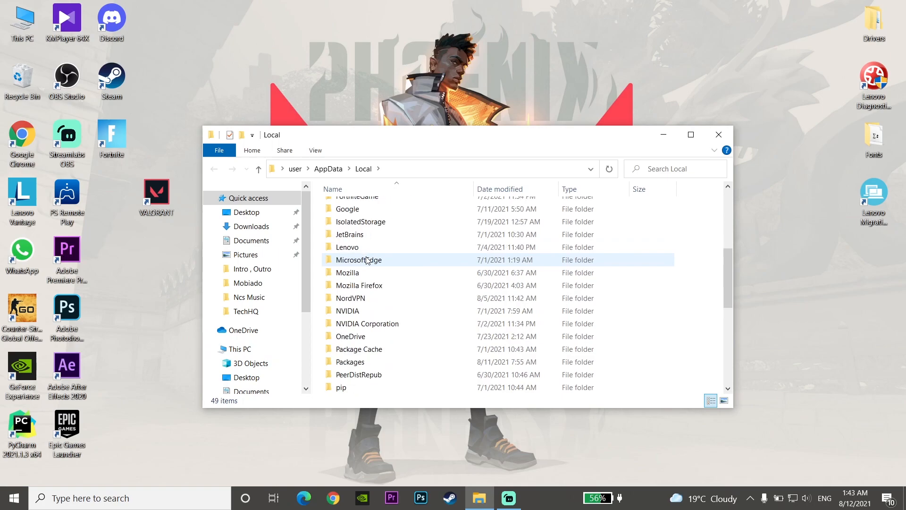
# Navigate into VALORANT > Saved > Logs
pyautogui.scroll(-3)
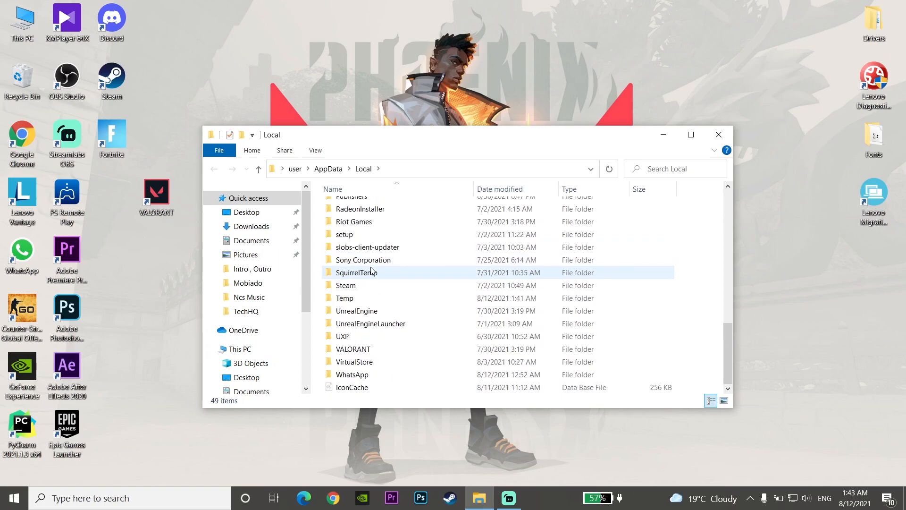
pyautogui.moveTo(353, 348)
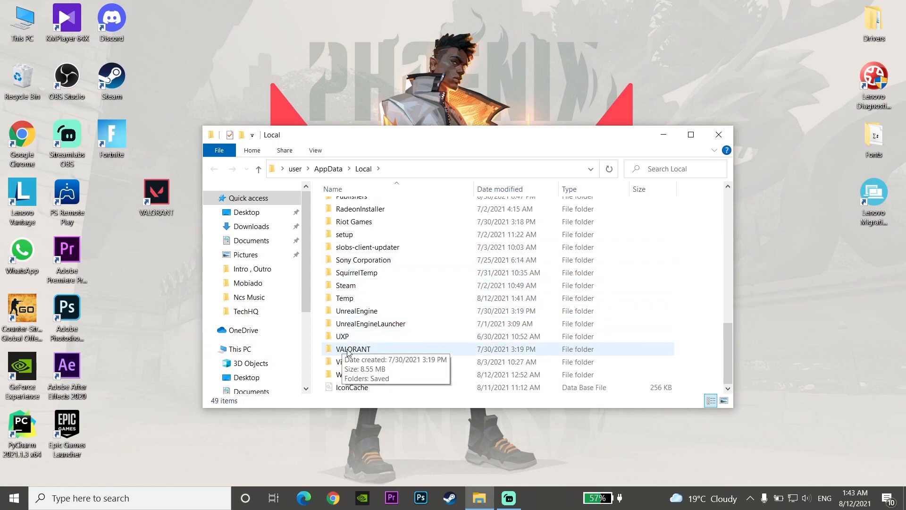
pyautogui.moveTo(352, 349)
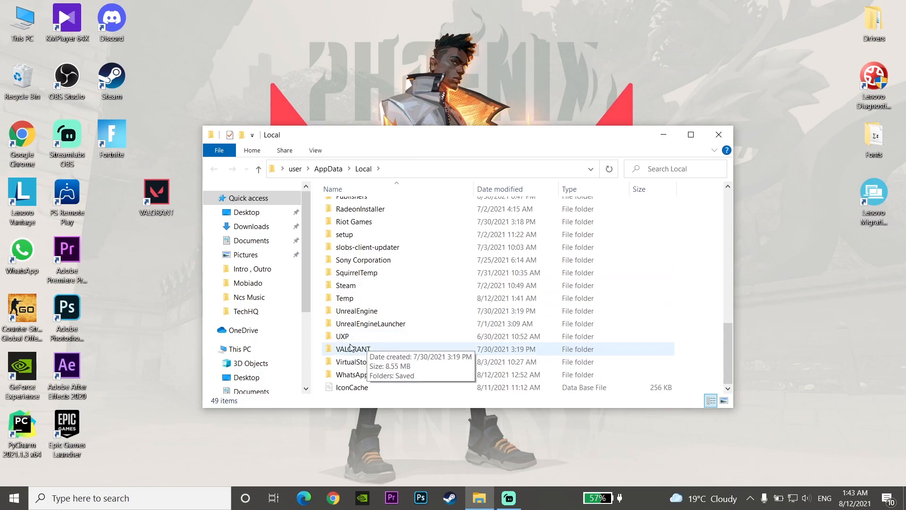
pyautogui.doubleClick(353, 348)
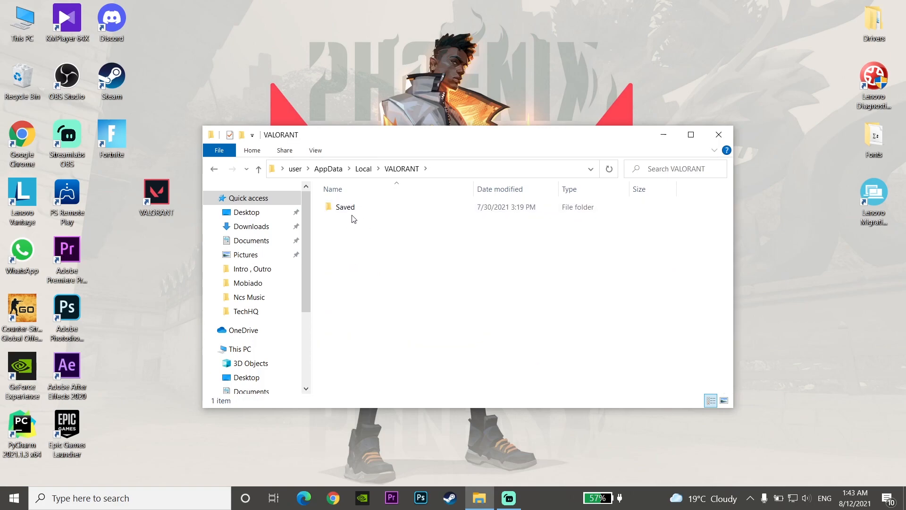
pyautogui.doubleClick(345, 206)
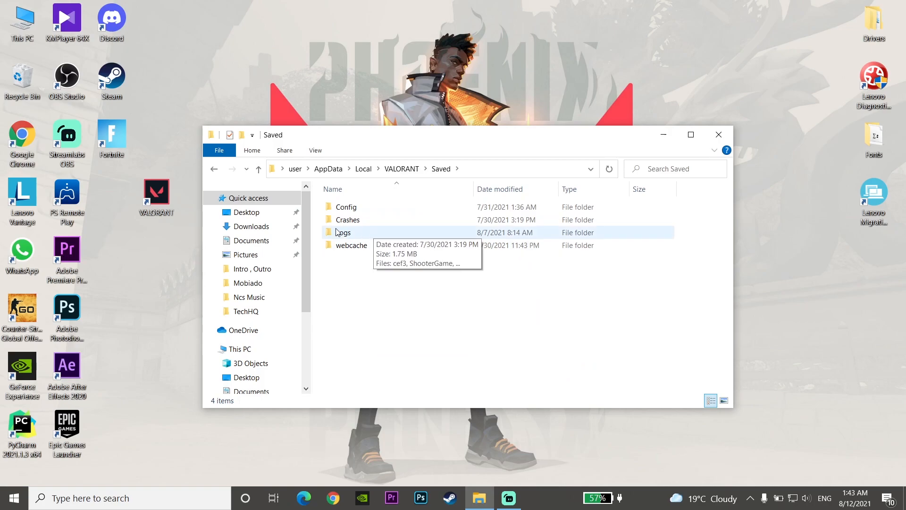
pyautogui.doubleClick(344, 231)
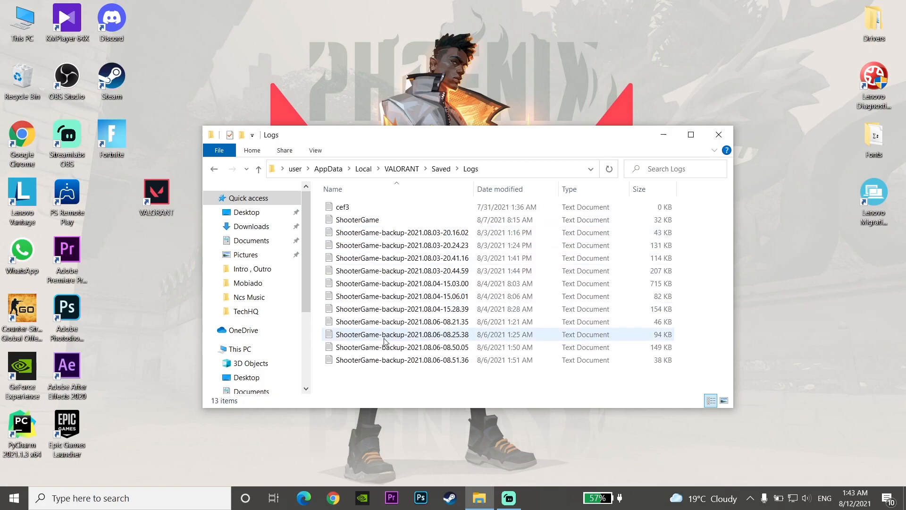
# Delete all 13 log files so the Logs folder is empty
pyautogui.click(421, 370)
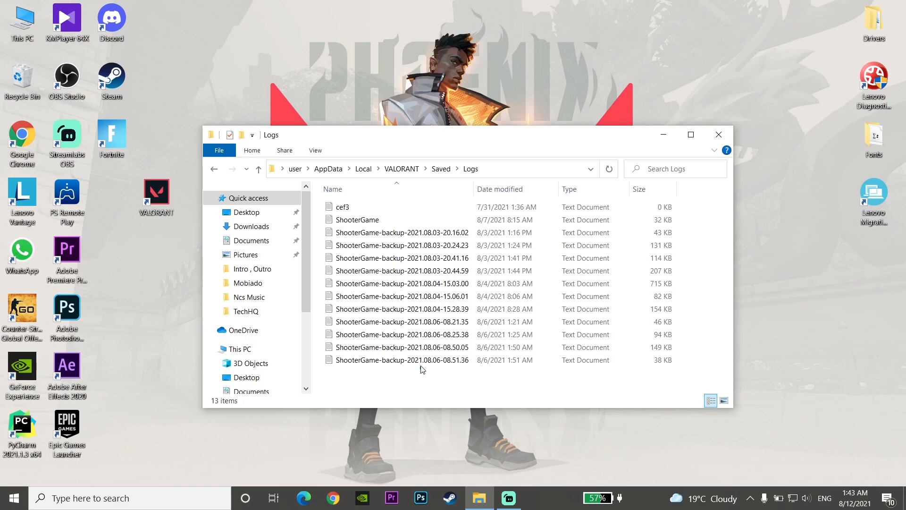
pyautogui.rightClick(422, 360)
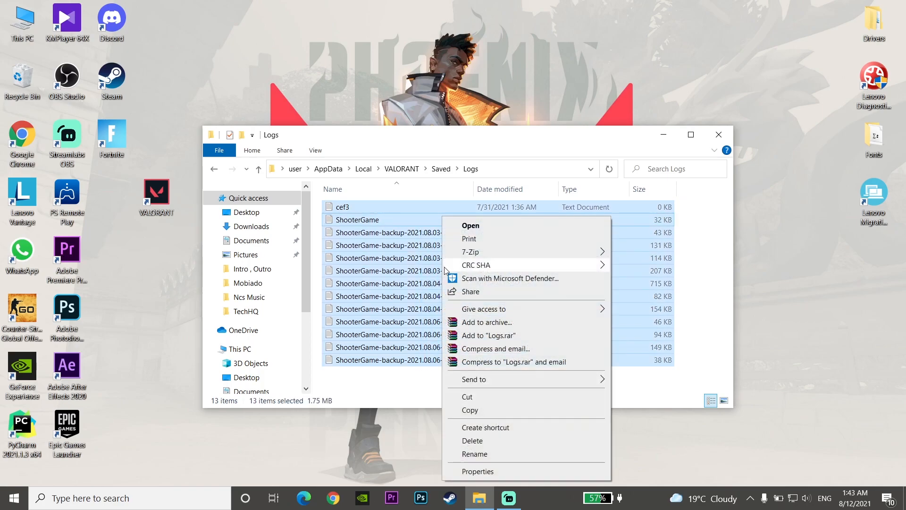
pyautogui.click(471, 440)
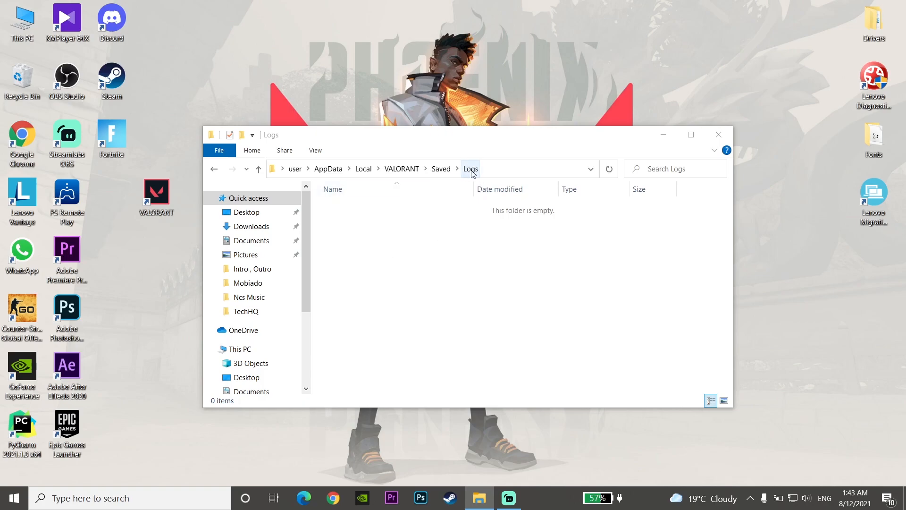
# Clear the Config folder's contents and return to Saved showing Config and Logs freshly modified
pyautogui.click(214, 168)
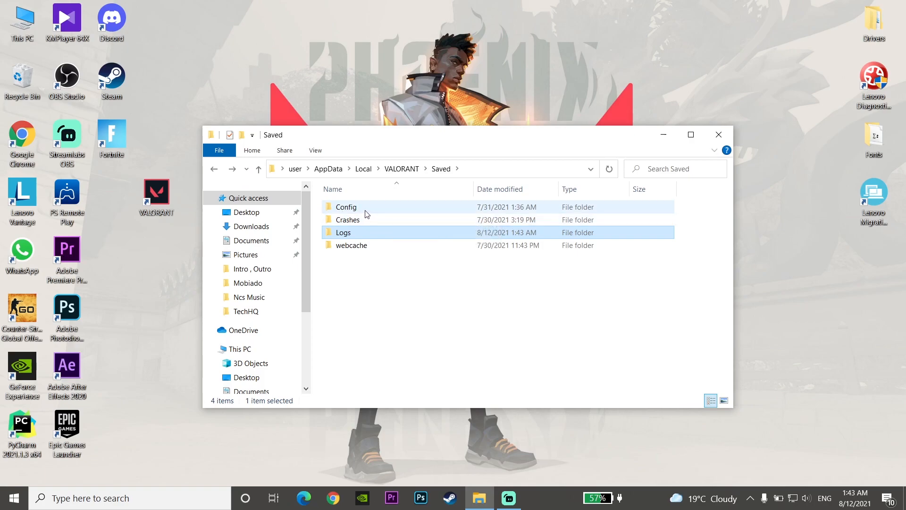
pyautogui.doubleClick(345, 207)
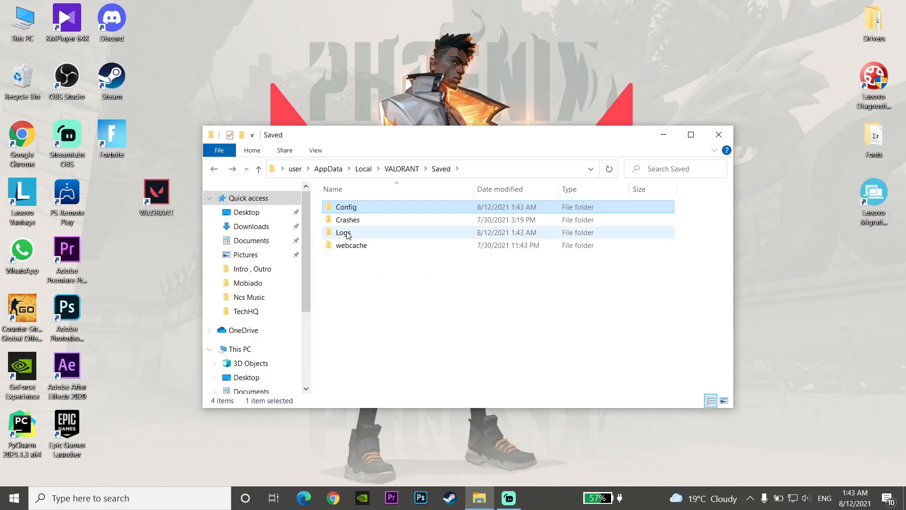
pyautogui.click(345, 206)
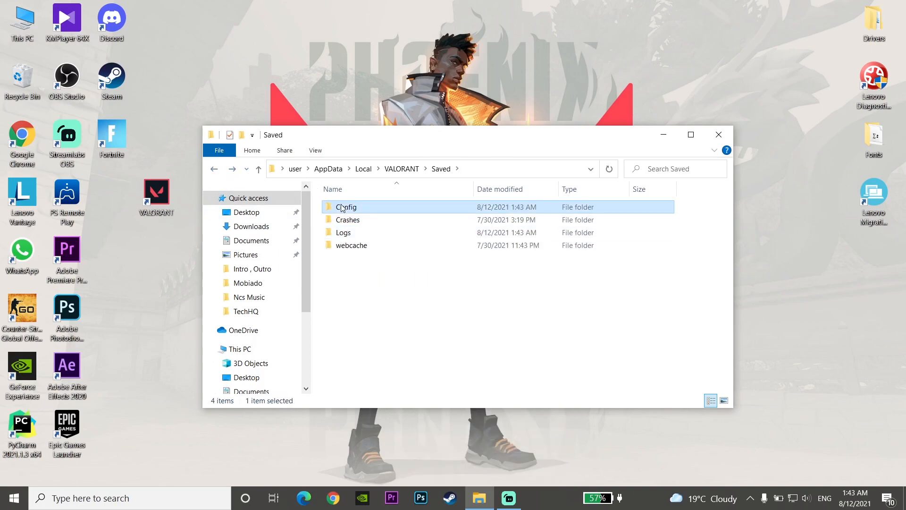
pyautogui.click(343, 232)
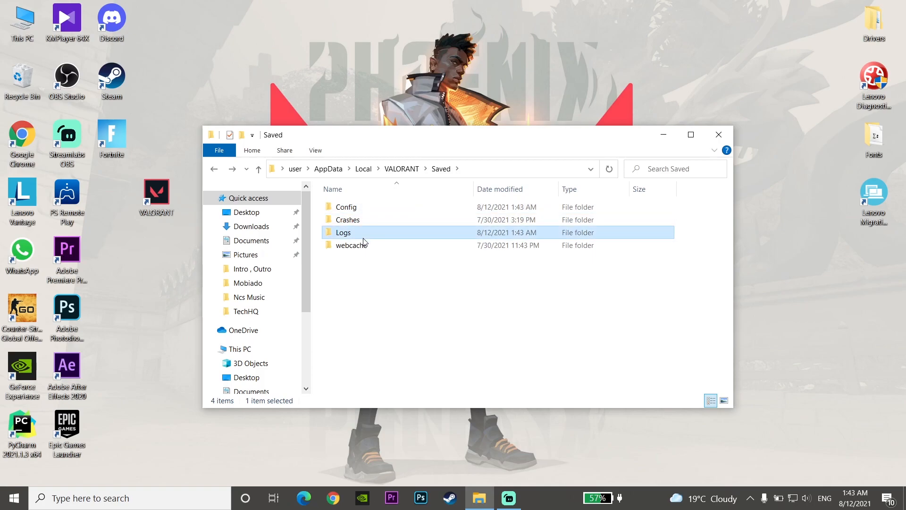
pyautogui.moveTo(342, 238)
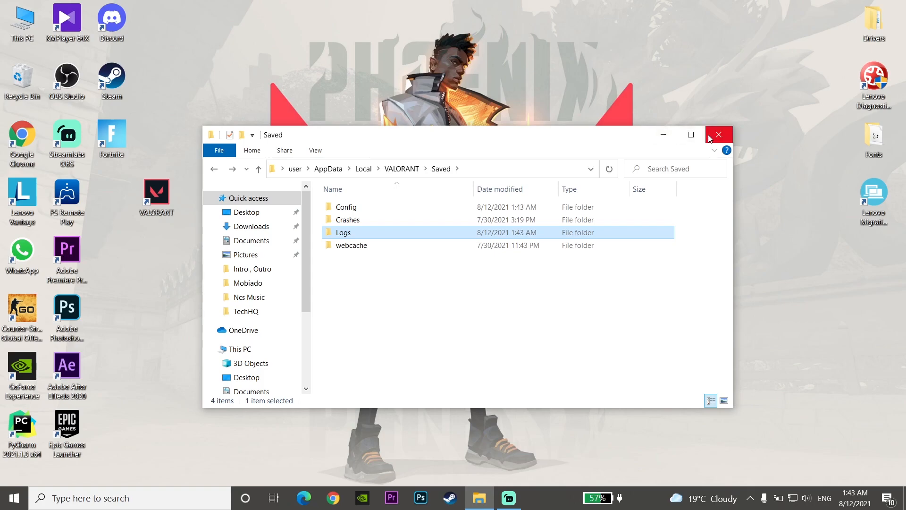
# Close File Explorer and restart the PC from the Start menu
pyautogui.click(719, 135)
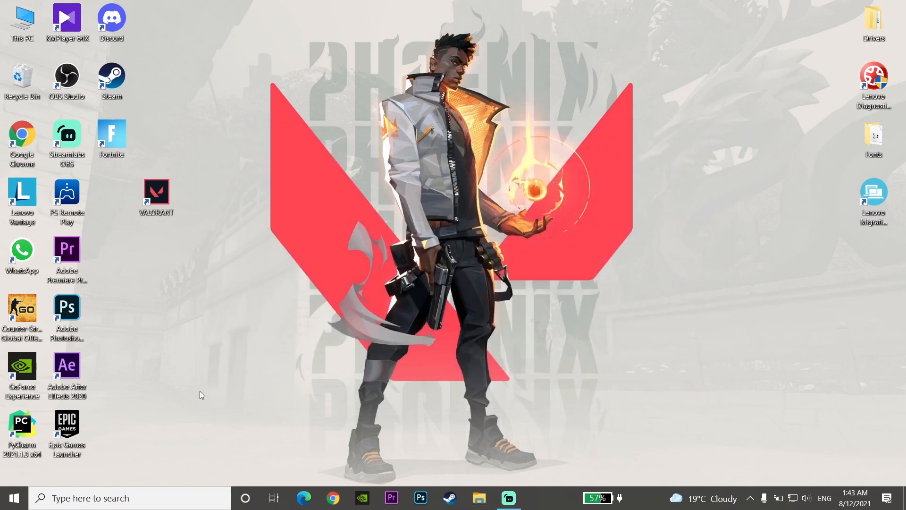
pyautogui.click(12, 497)
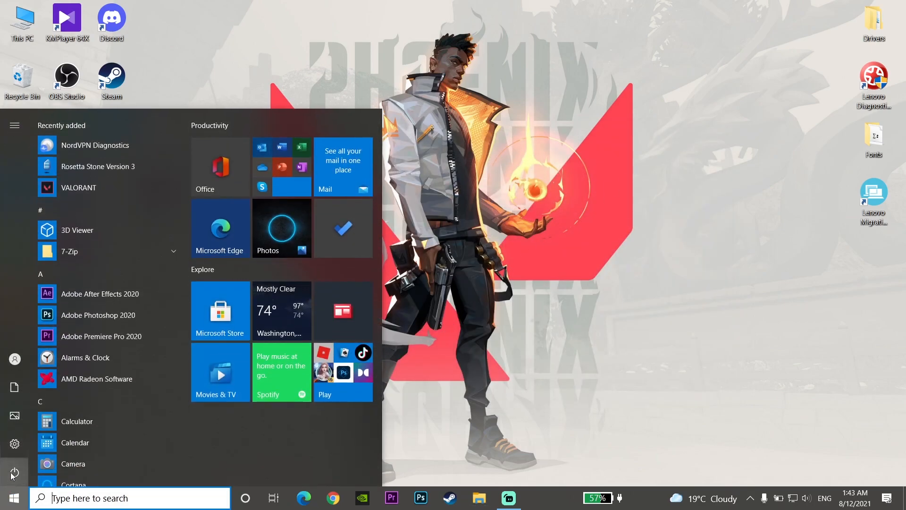
pyautogui.click(14, 472)
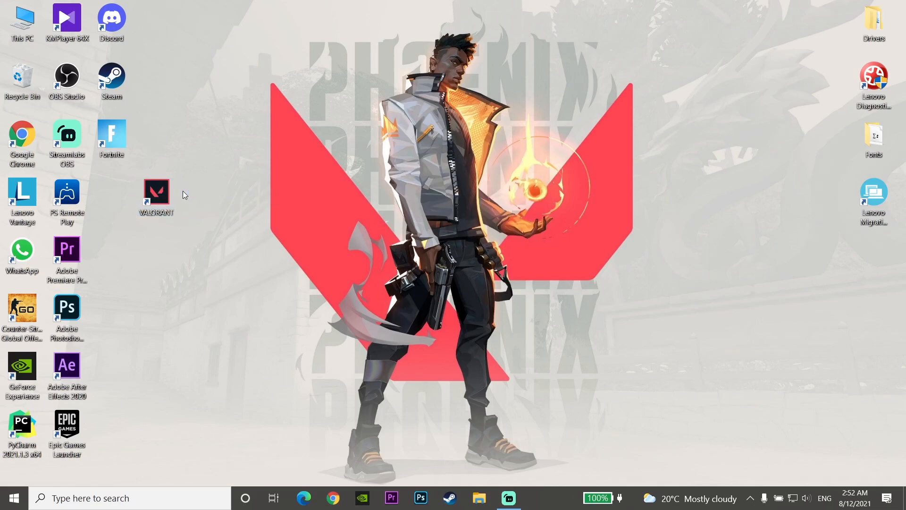
# Launch VALORANT from its desktop shortcut so the launcher shows PLAY
pyautogui.doubleClick(156, 190)
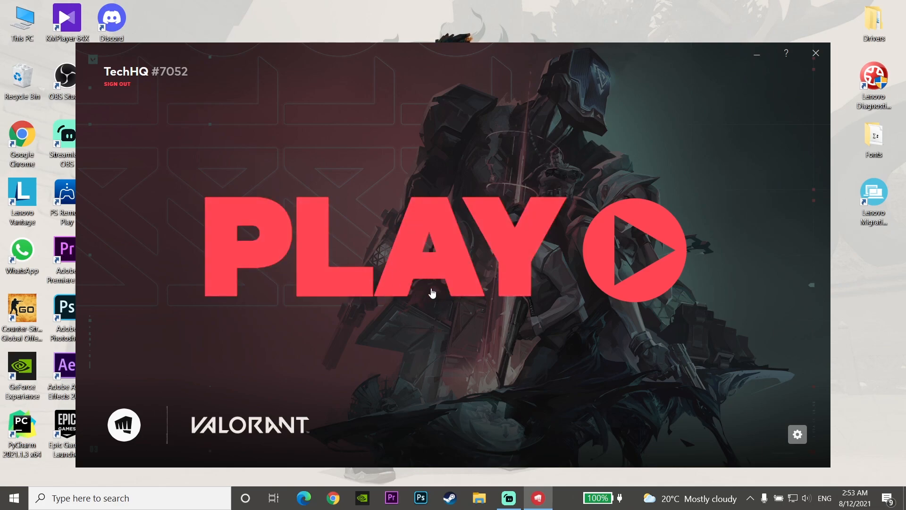
pyautogui.moveTo(459, 298)
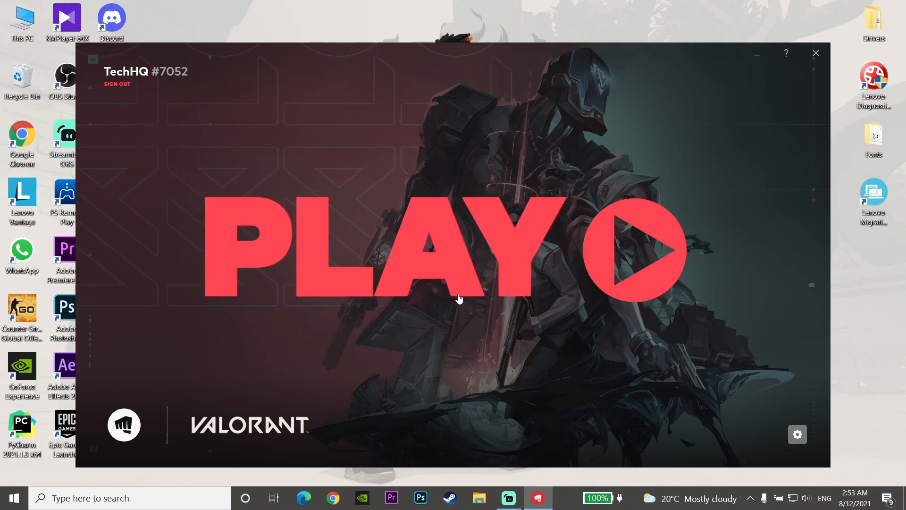